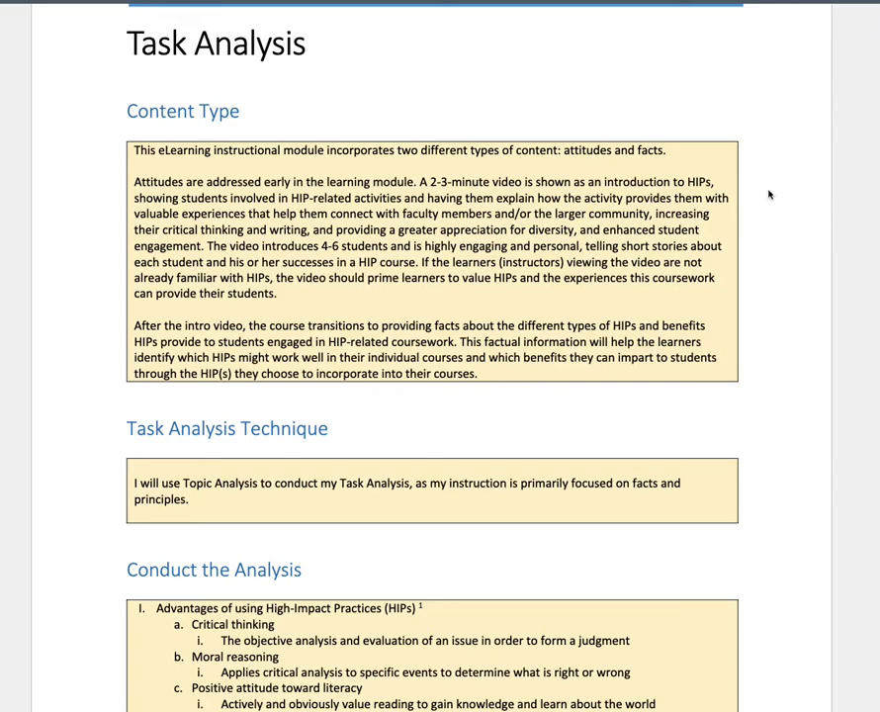
mouse_move(775, 183)
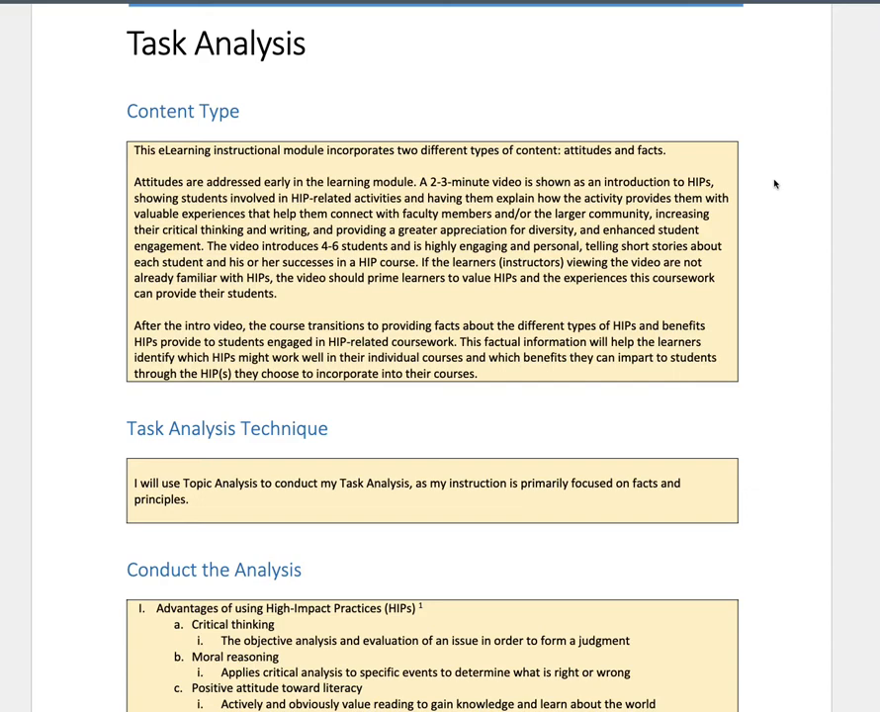
mouse_move(814, 208)
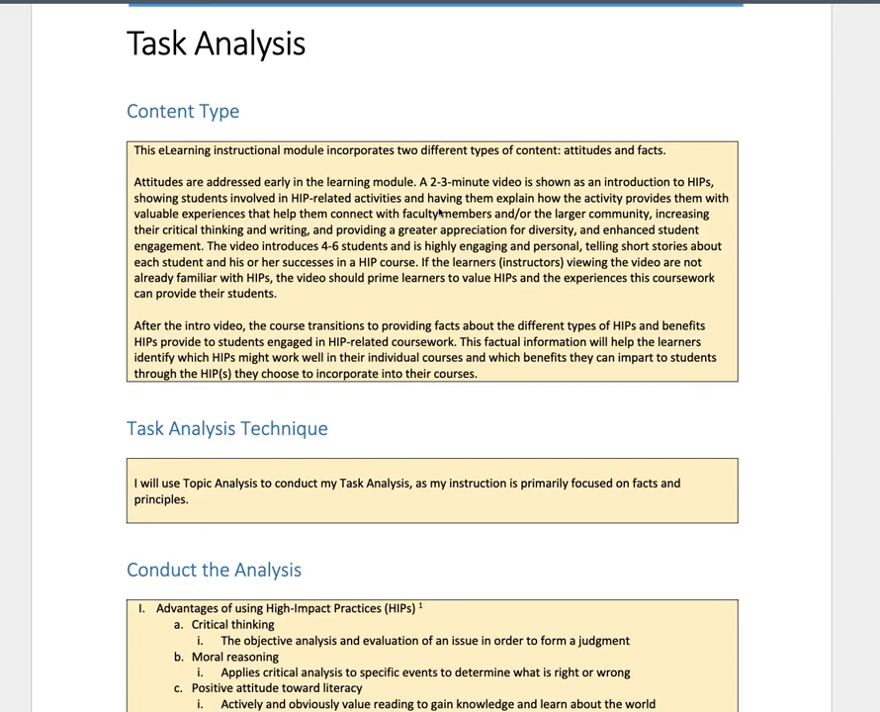
mouse_move(621, 154)
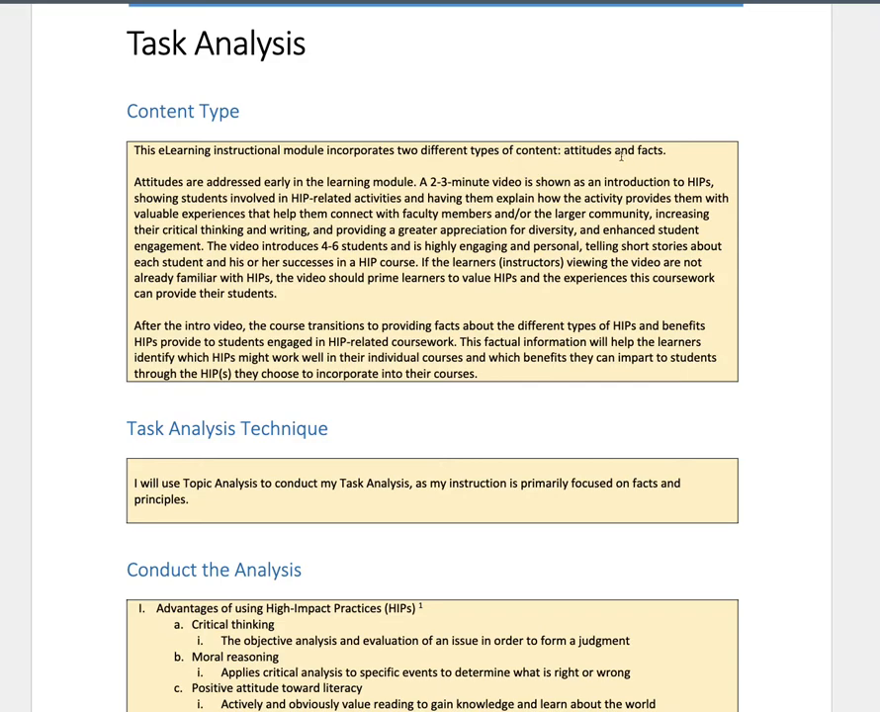
mouse_move(566, 164)
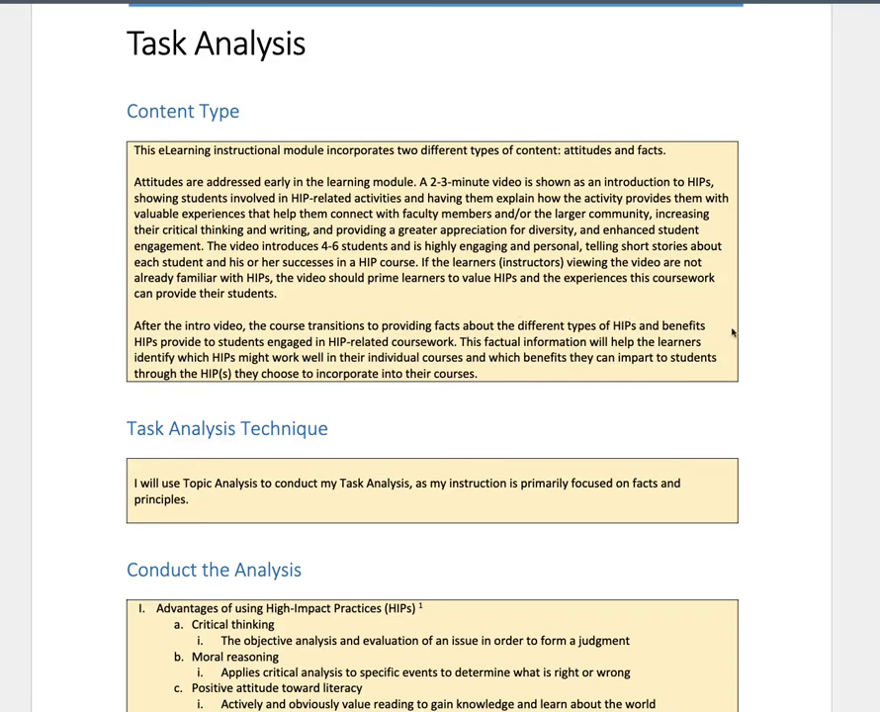
scroll("down", 3)
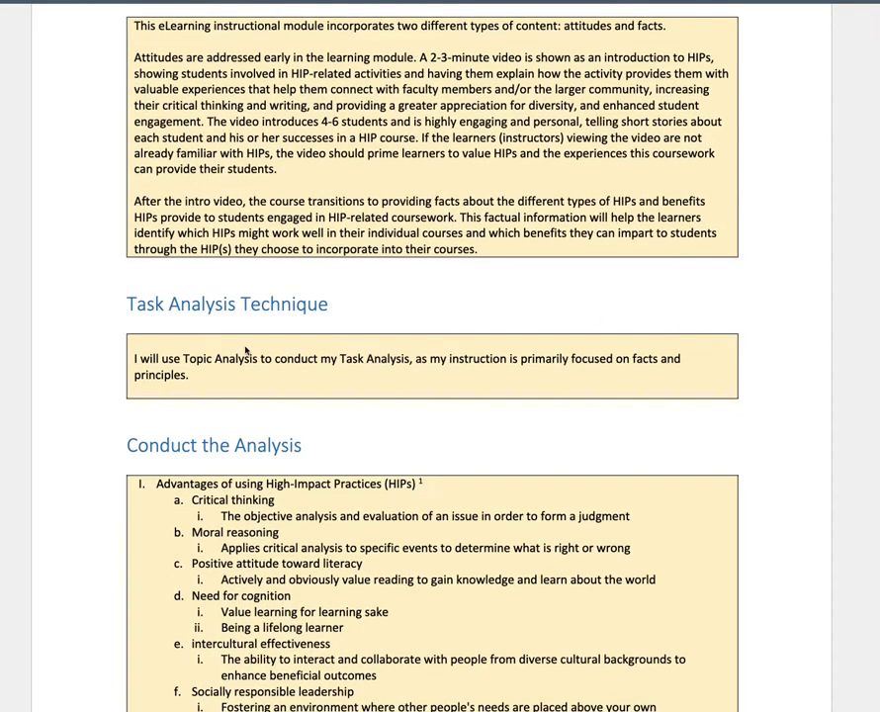
mouse_move(252, 381)
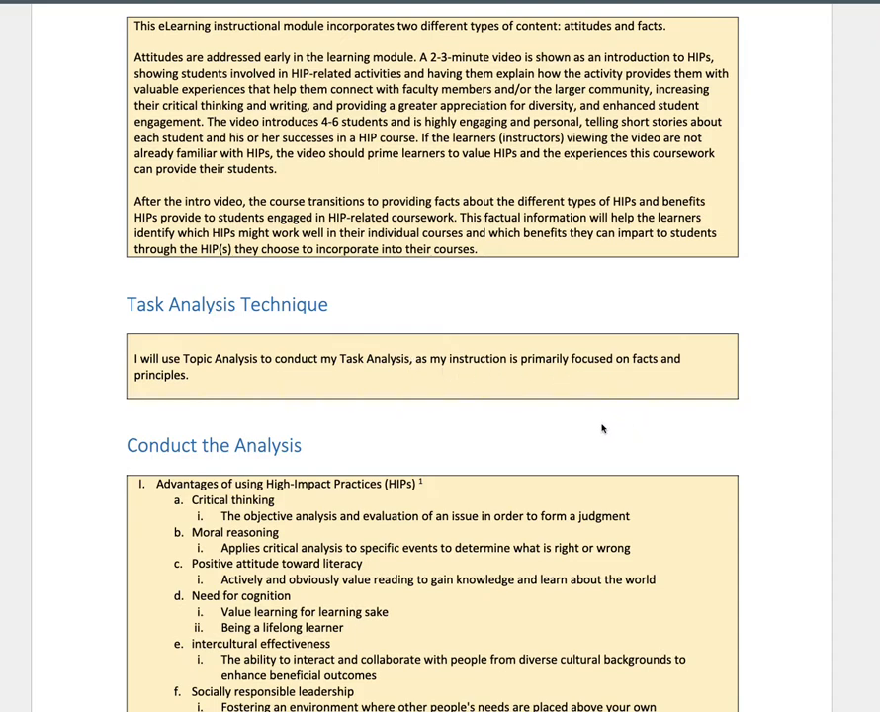
scroll("down", 3)
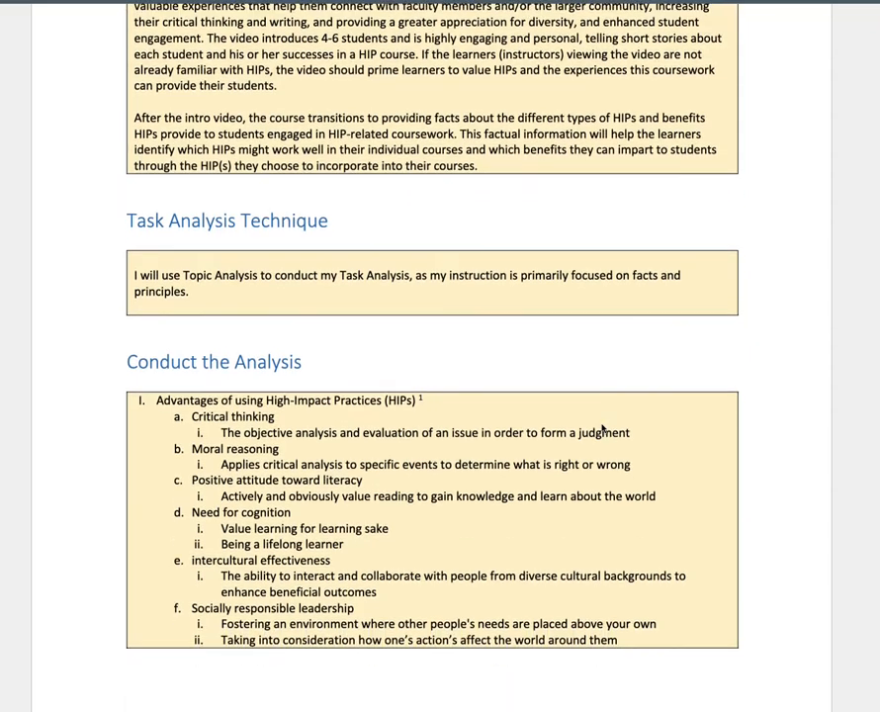
scroll("down", 3)
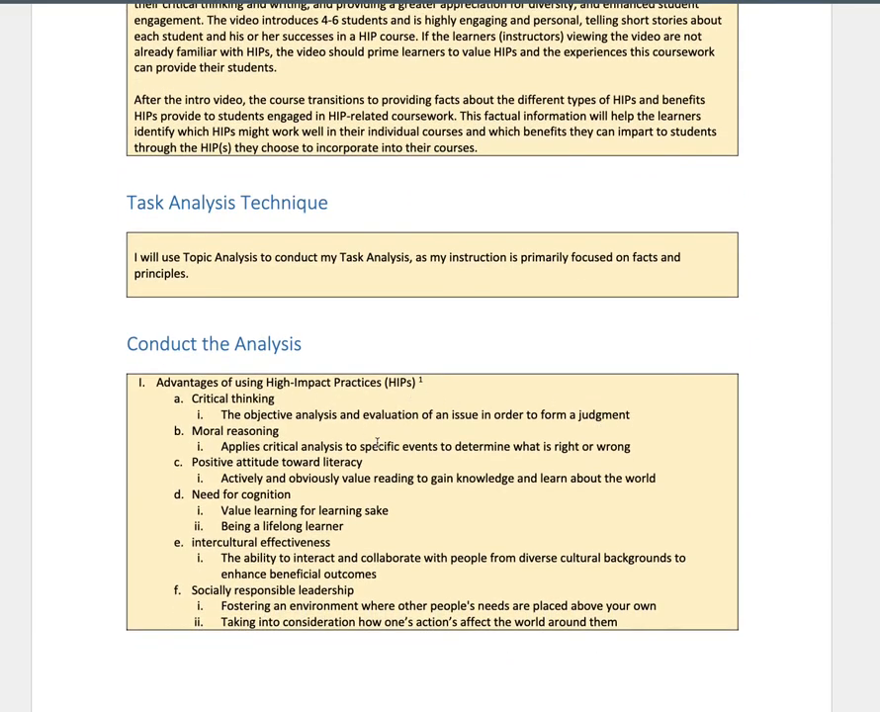
mouse_move(508, 379)
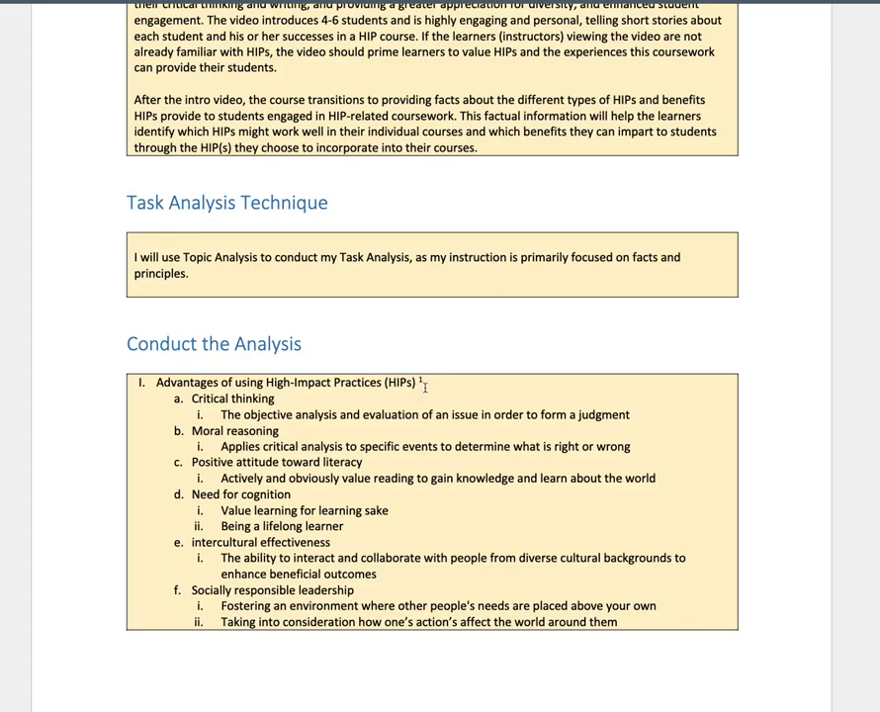
mouse_move(433, 392)
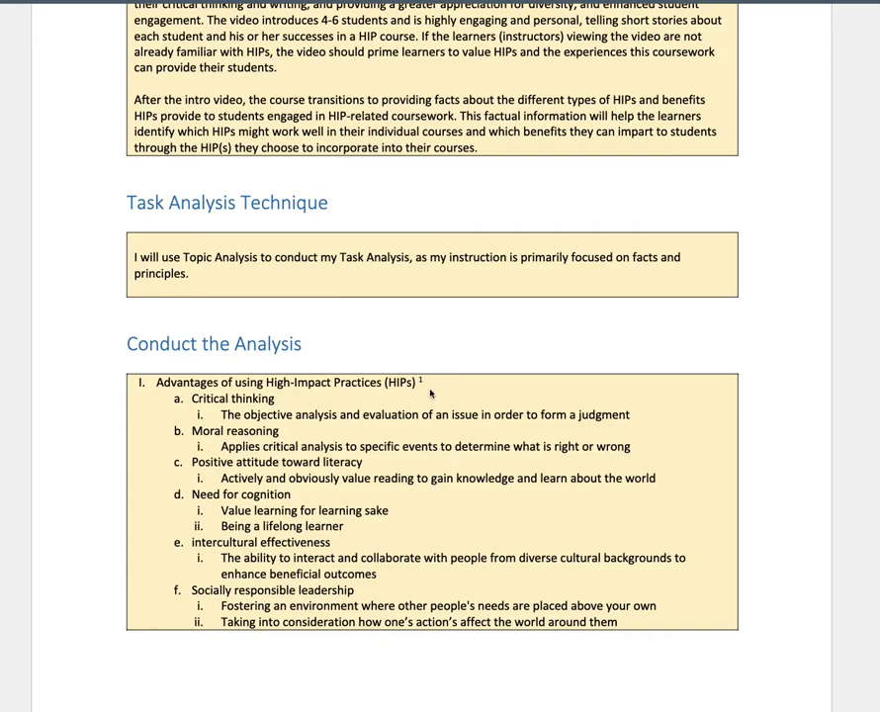
mouse_move(371, 387)
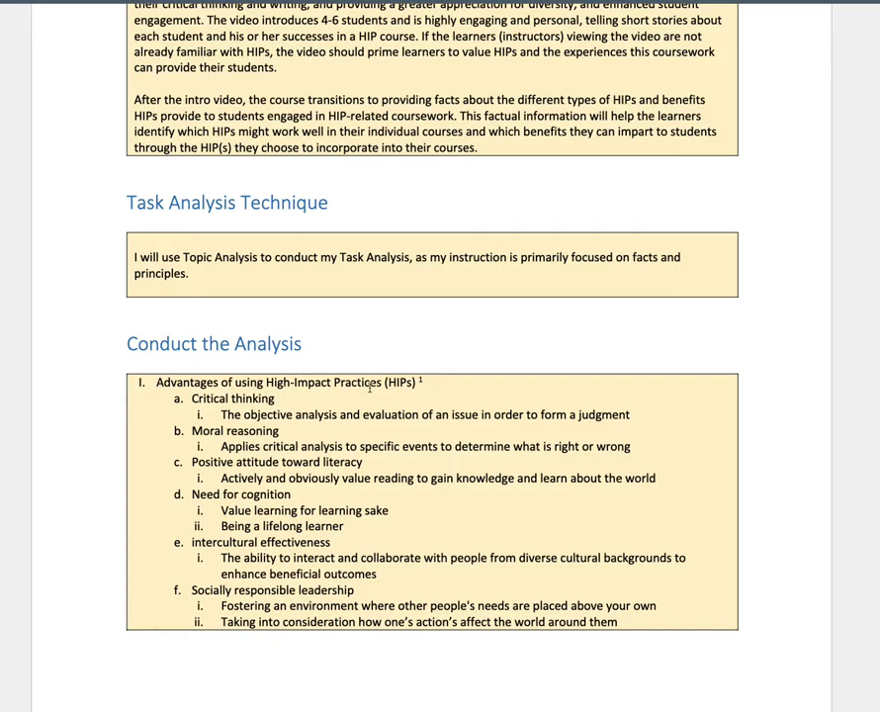
mouse_move(265, 417)
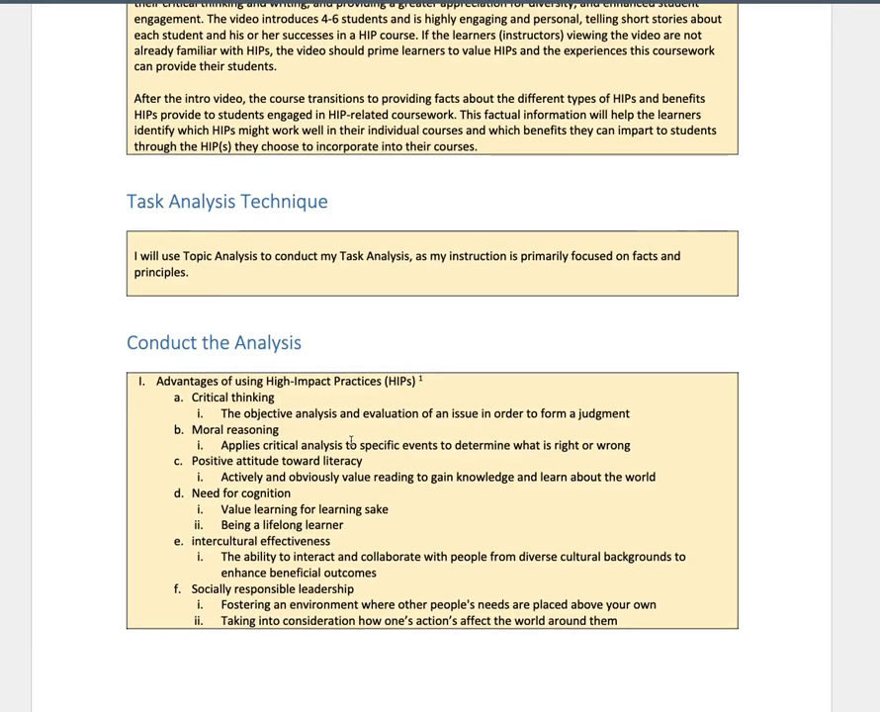
scroll("down", 3)
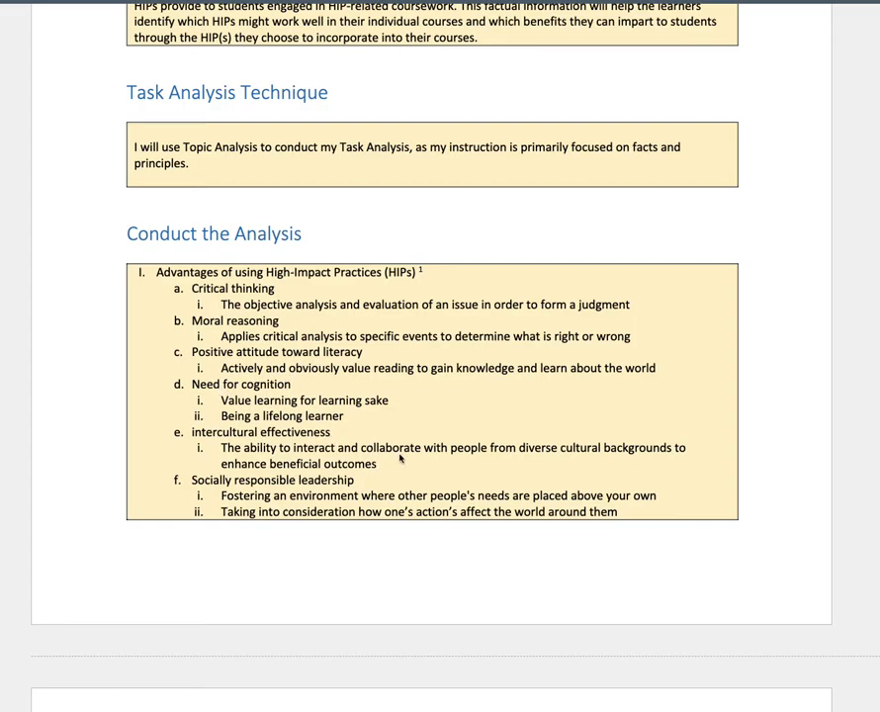
scroll("down", 3)
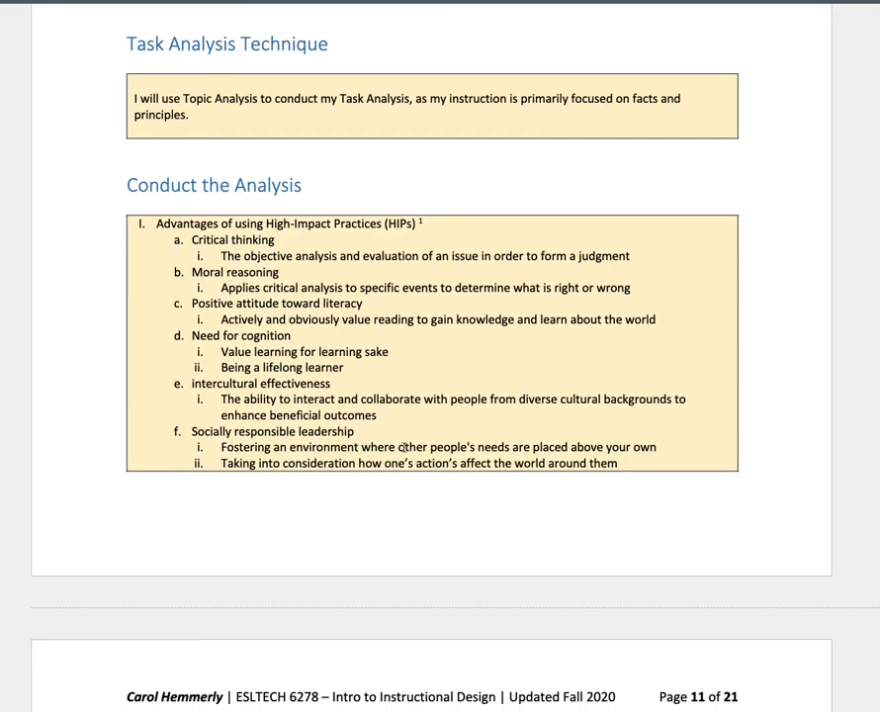
scroll("down", 3)
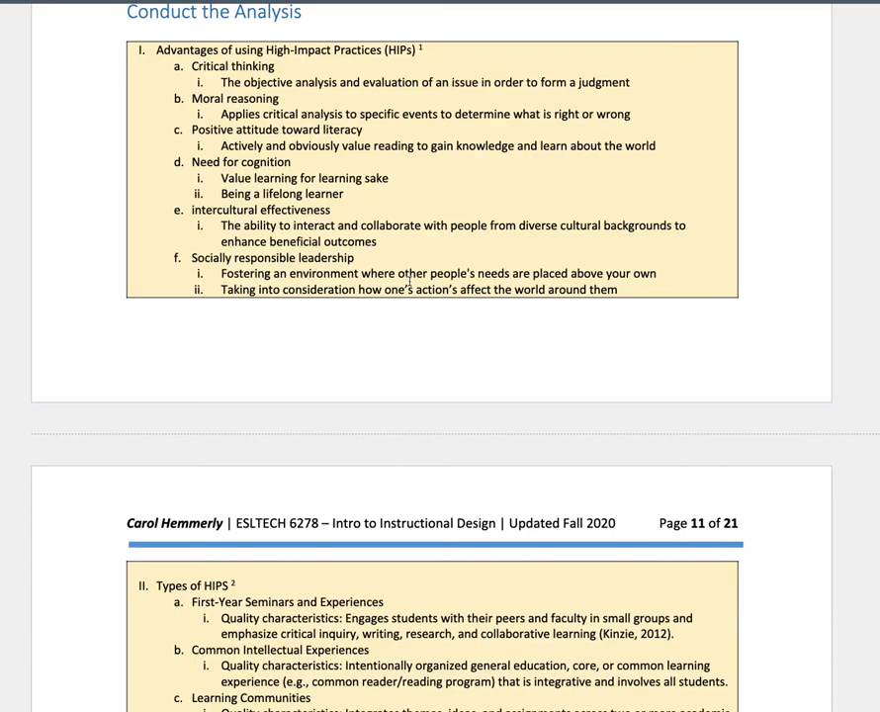
scroll("down", 3)
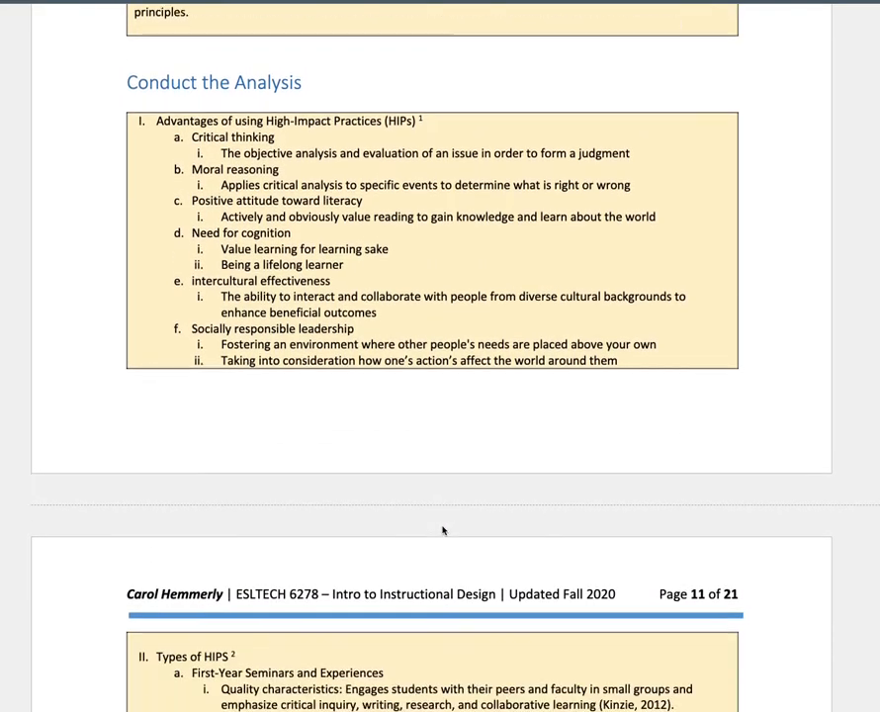
scroll("down", 3)
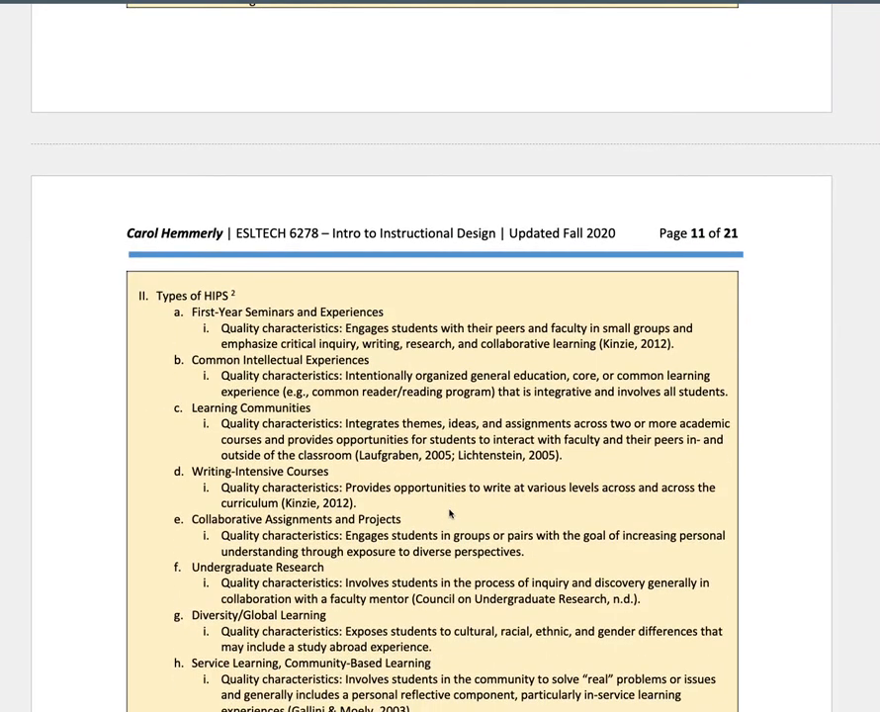
scroll("down", 3)
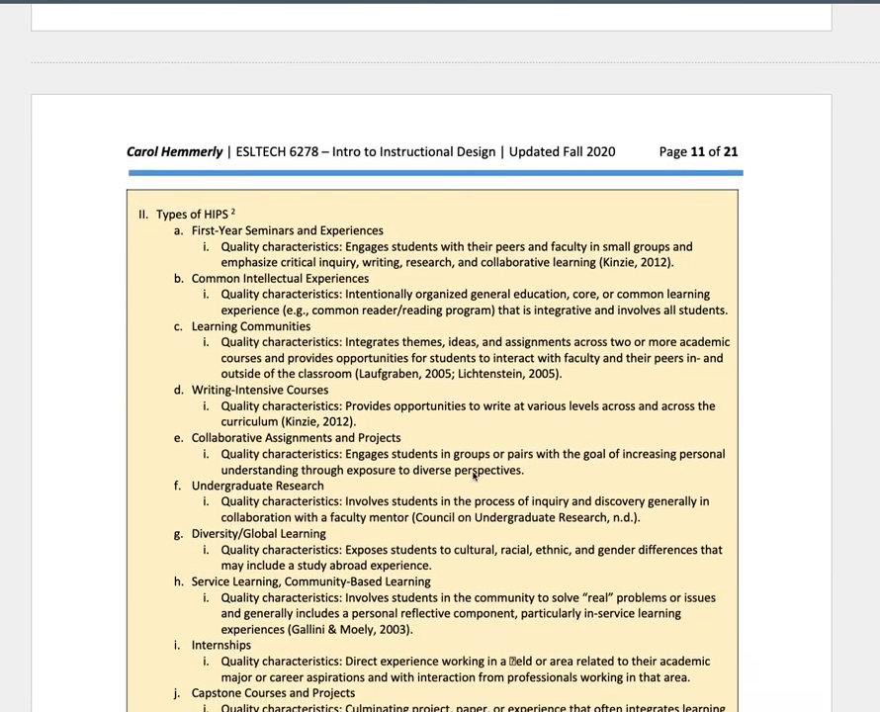
scroll("down", 3)
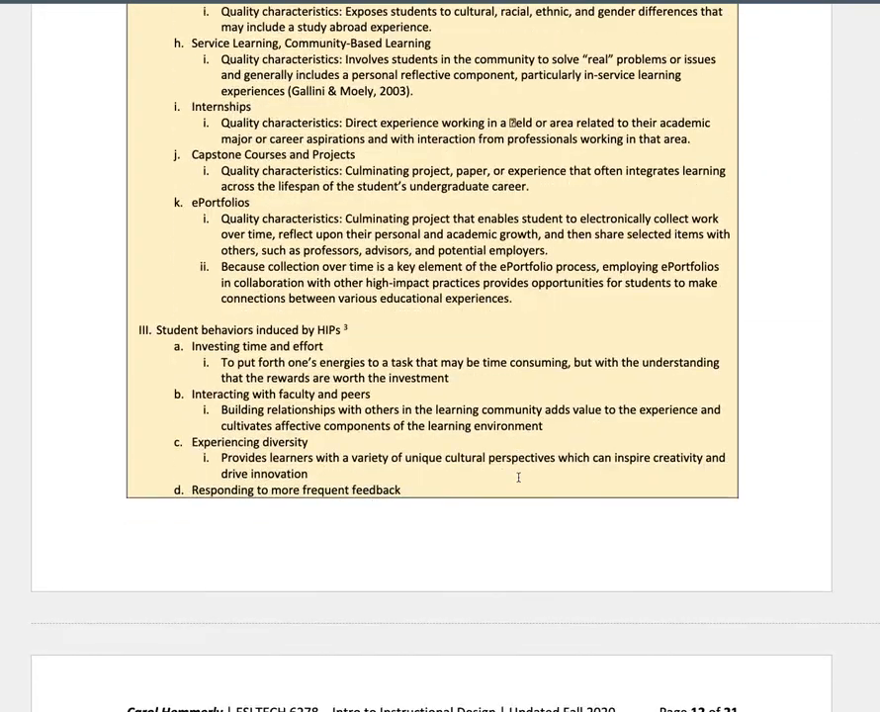
scroll("down", 3)
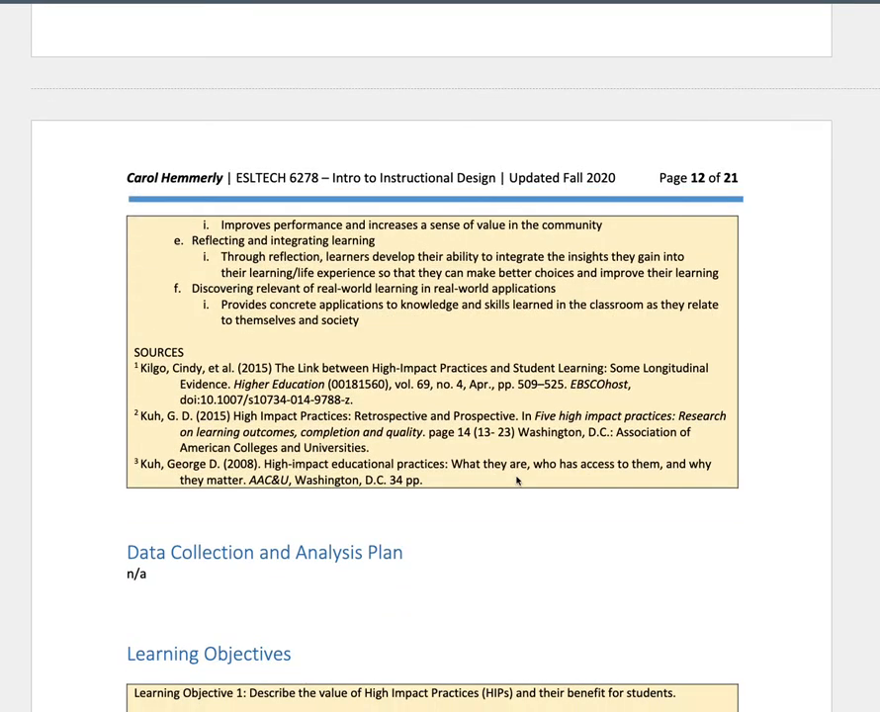
mouse_move(535, 453)
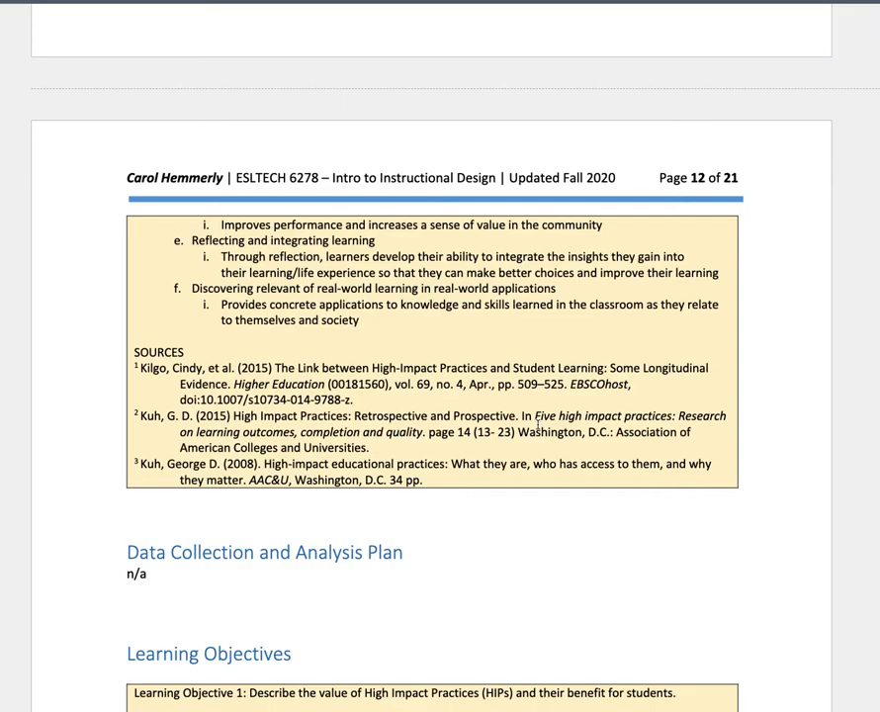
scroll("up", 3)
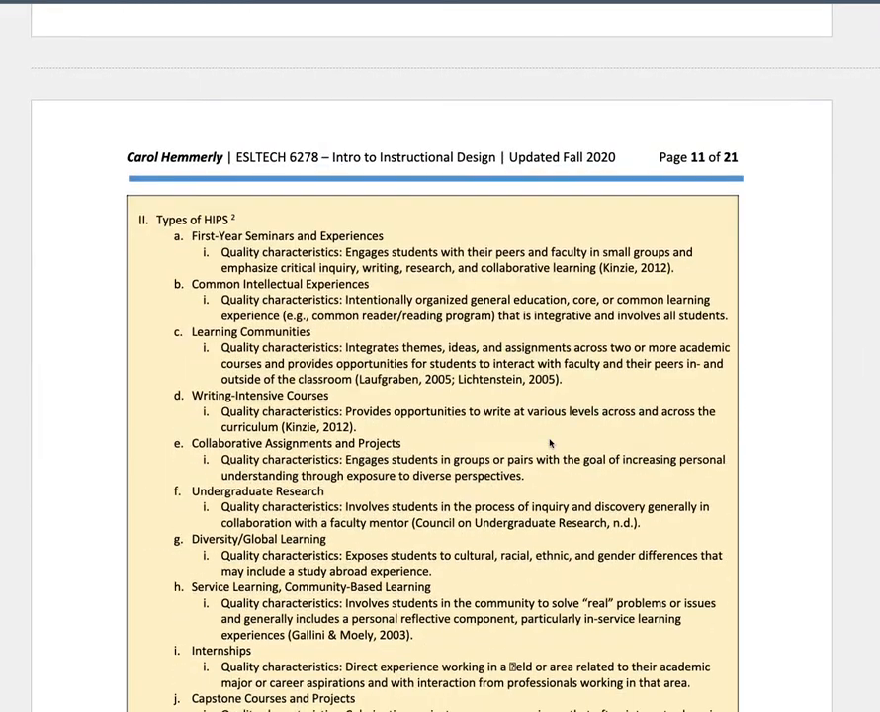
scroll("down", 3)
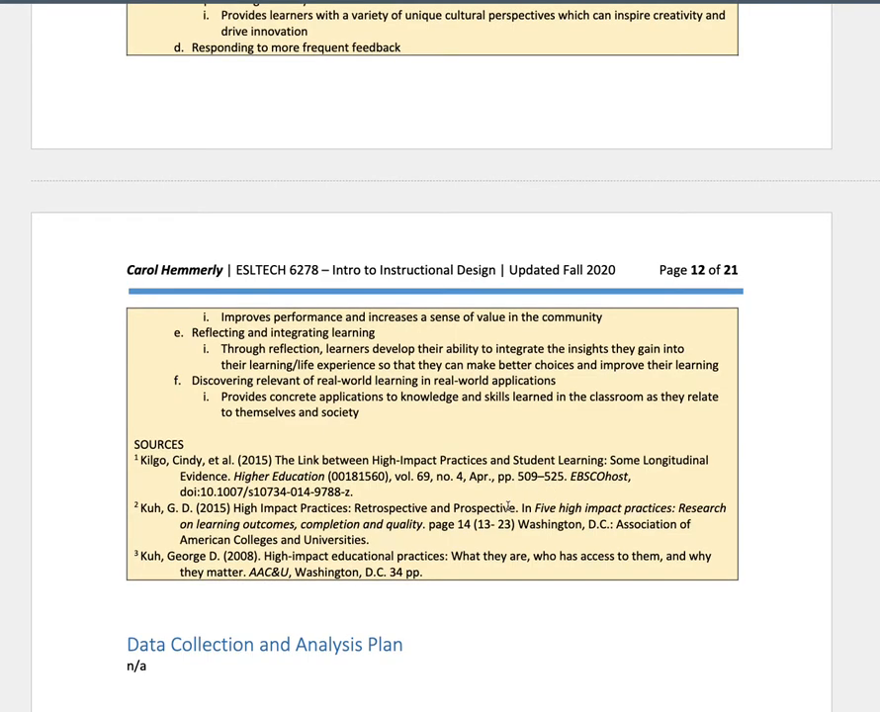
scroll("down", 3)
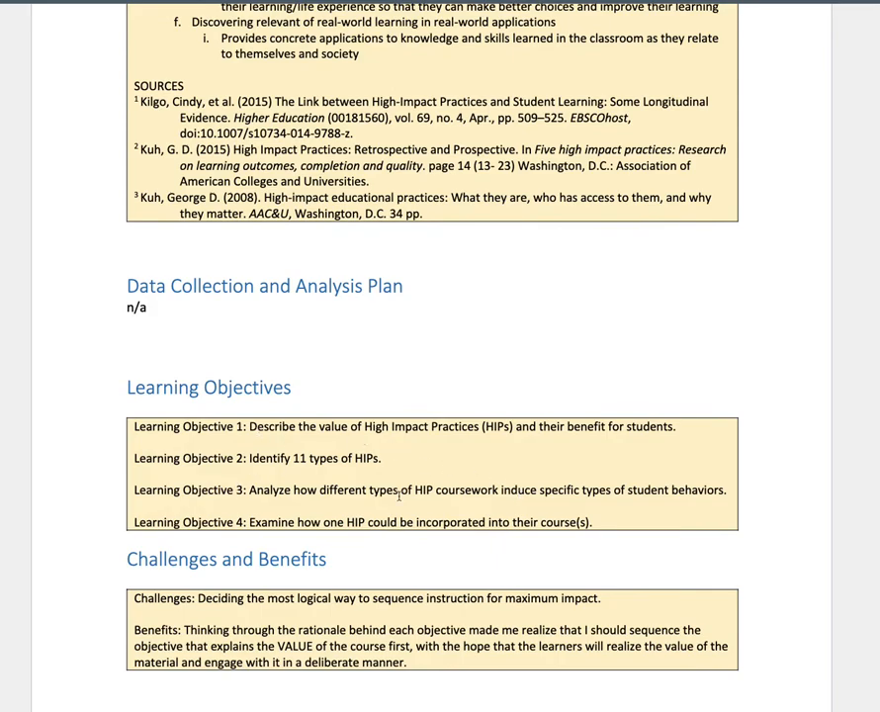
mouse_move(312, 584)
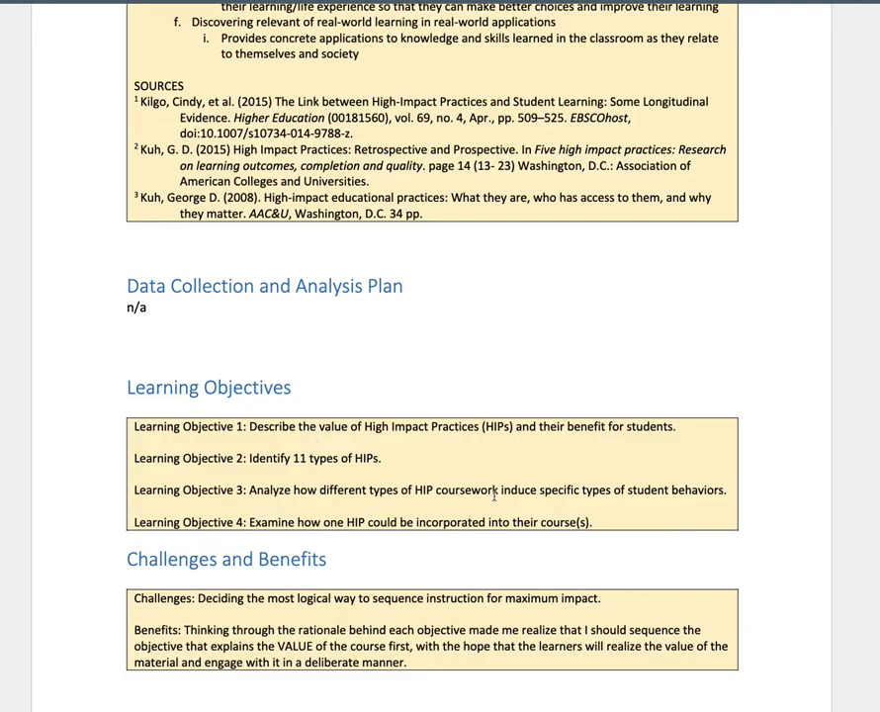
mouse_move(507, 498)
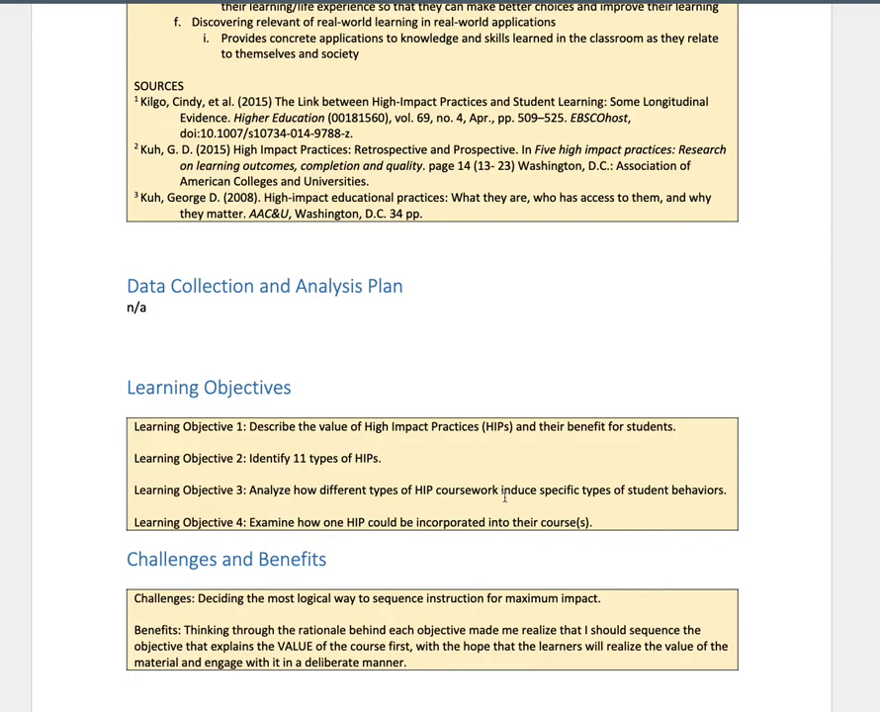
mouse_move(364, 521)
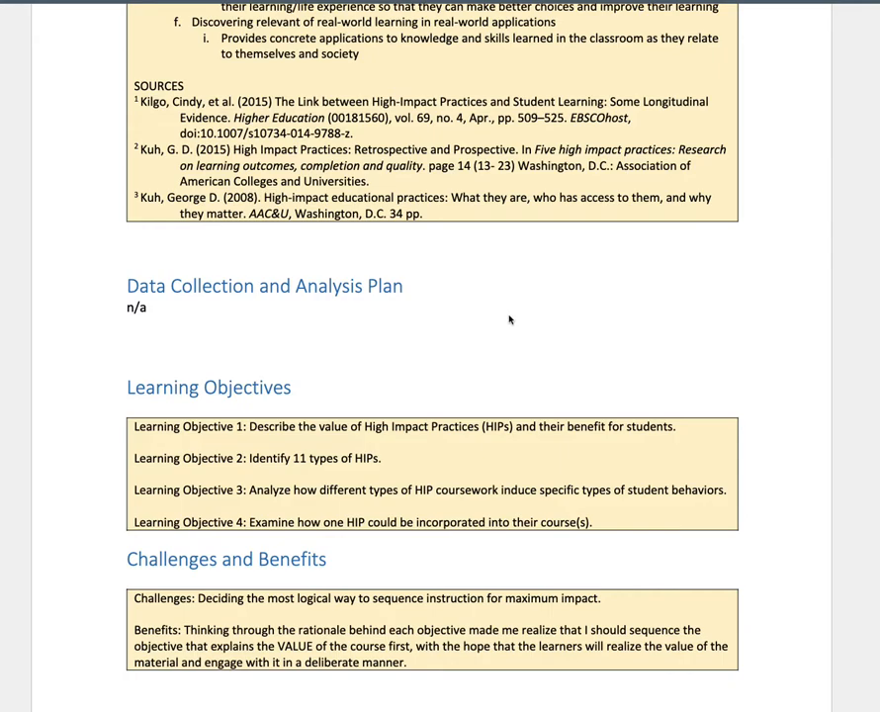
mouse_move(342, 427)
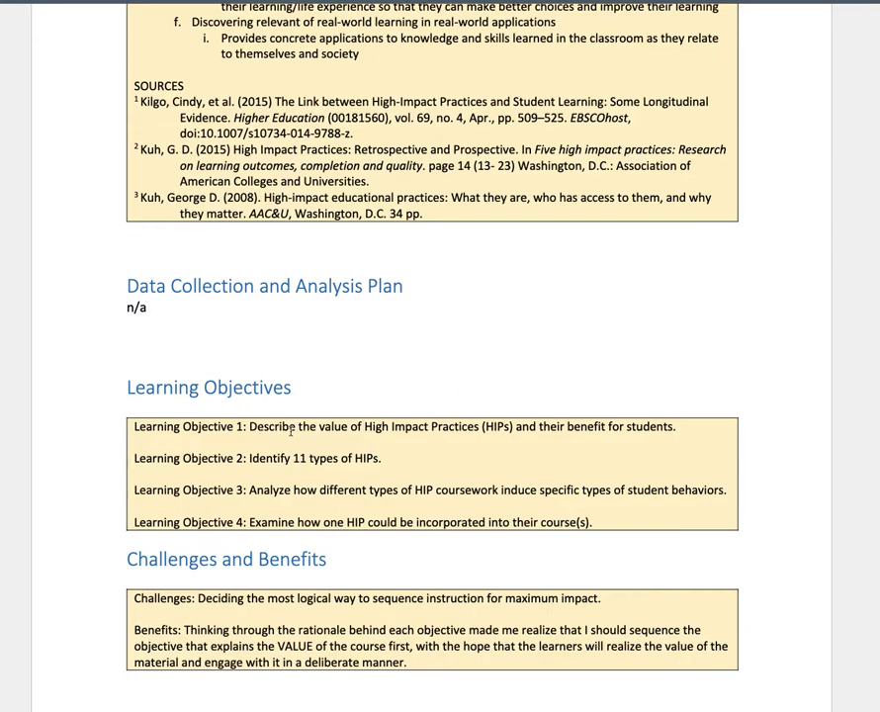
mouse_move(579, 428)
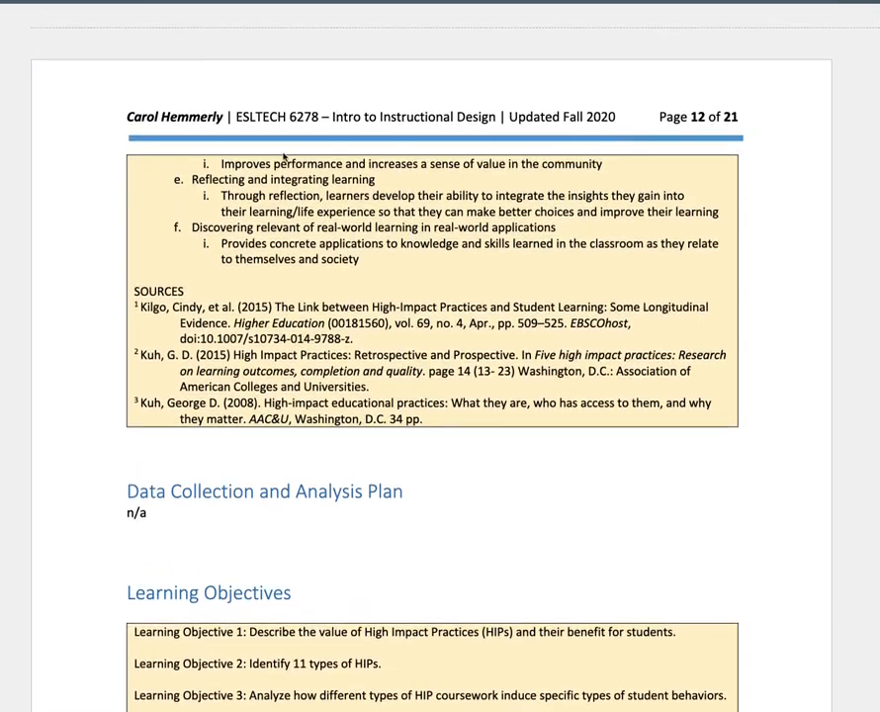
mouse_move(462, 245)
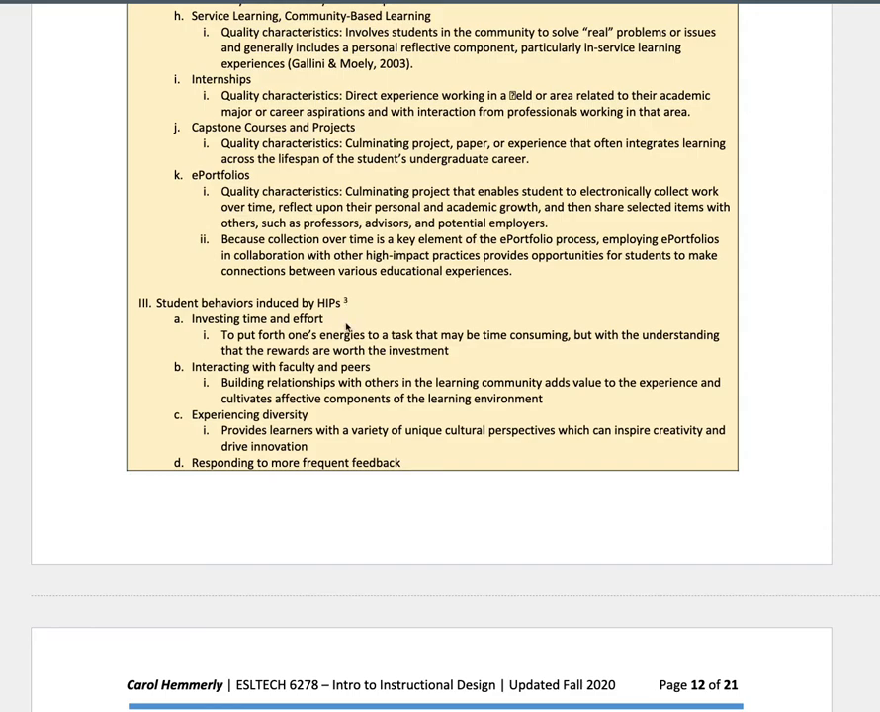
mouse_move(225, 318)
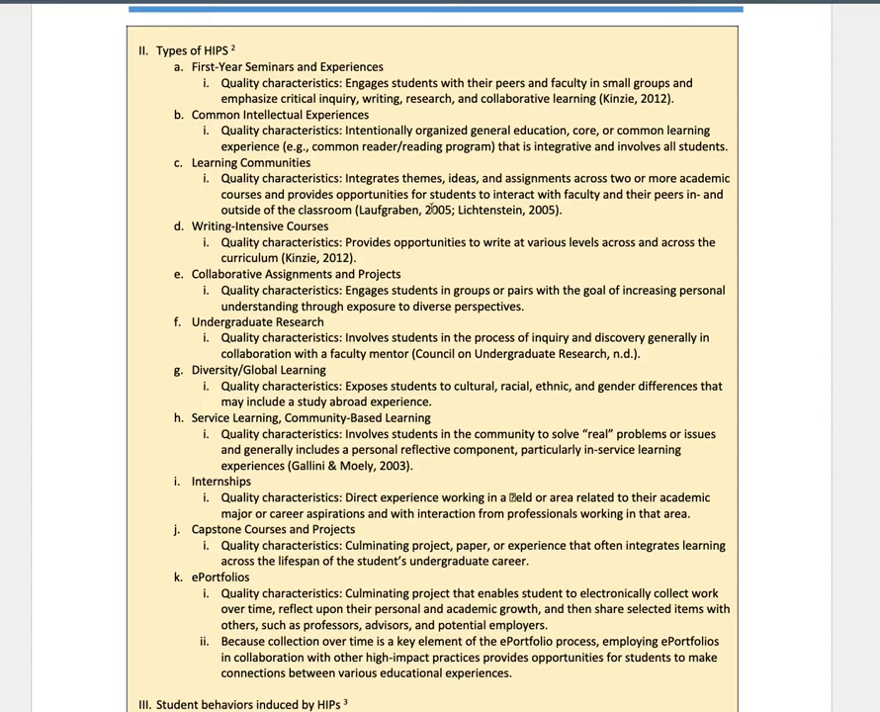
scroll("down", 3)
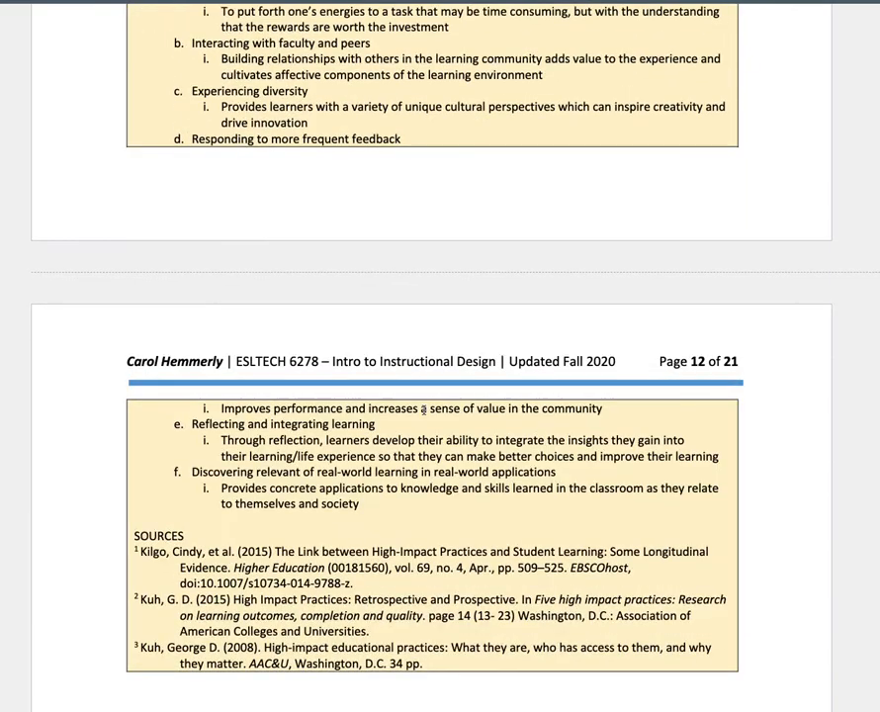
scroll("down", 3)
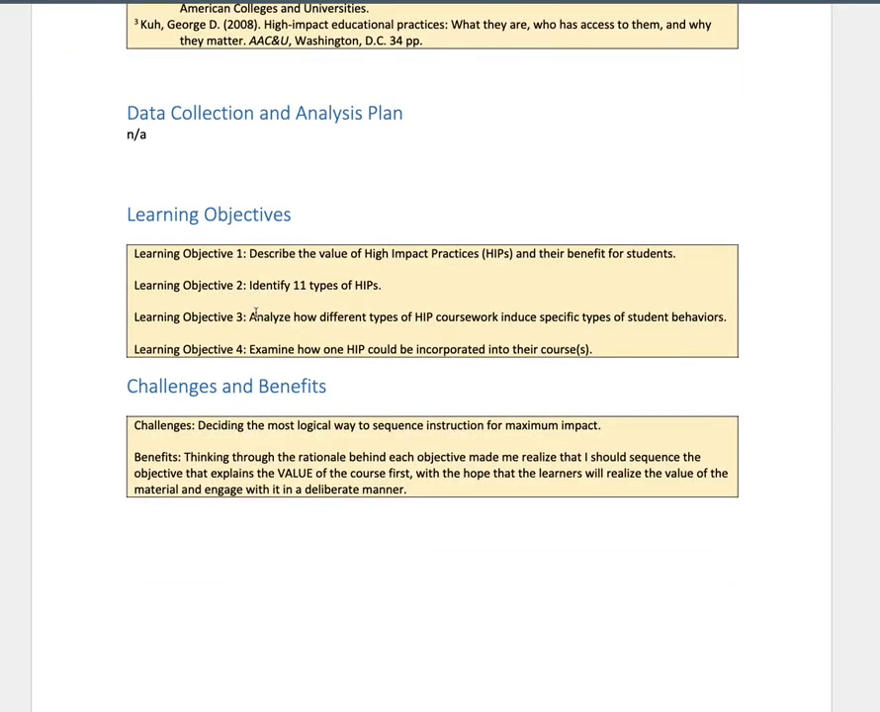
scroll("down", 3)
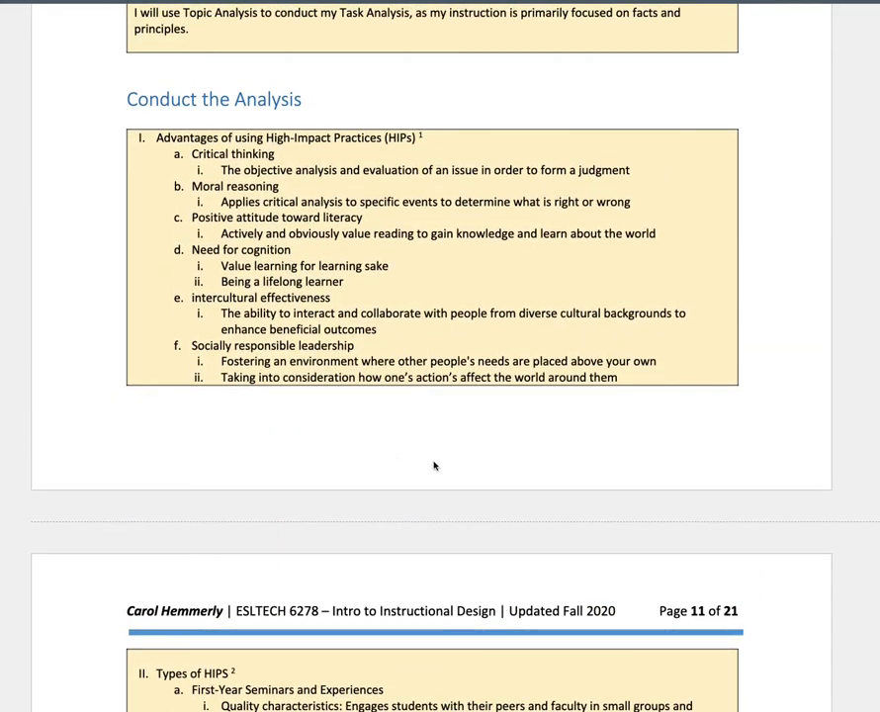
mouse_move(339, 506)
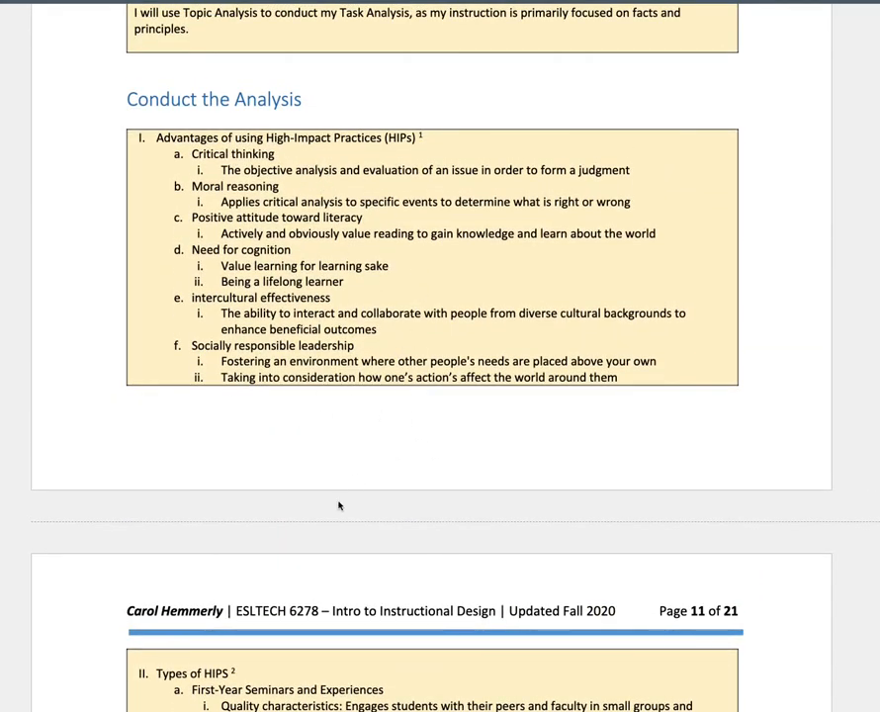
scroll("down", 3)
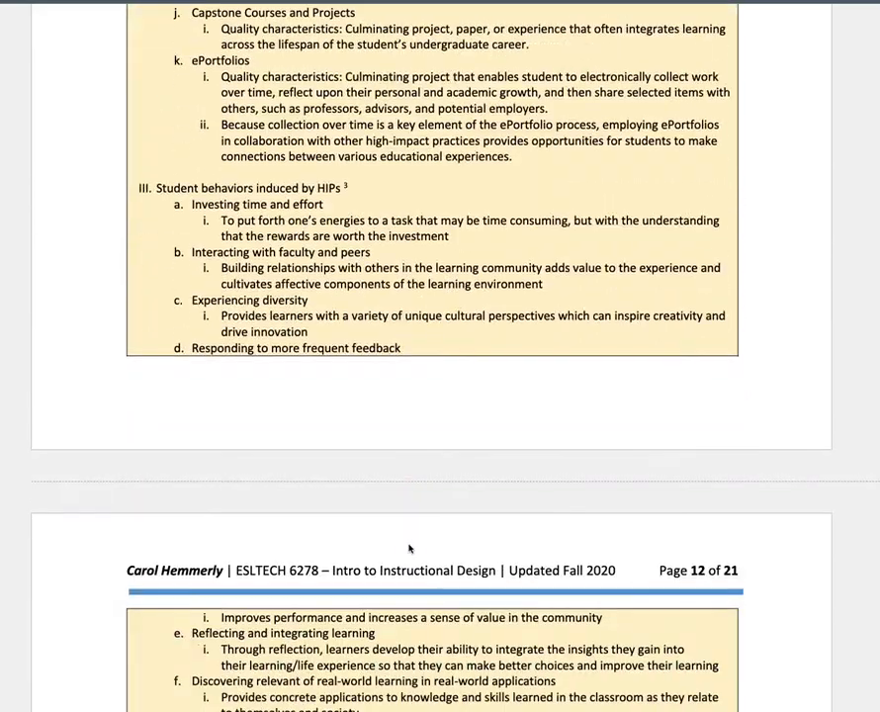
scroll("down", 3)
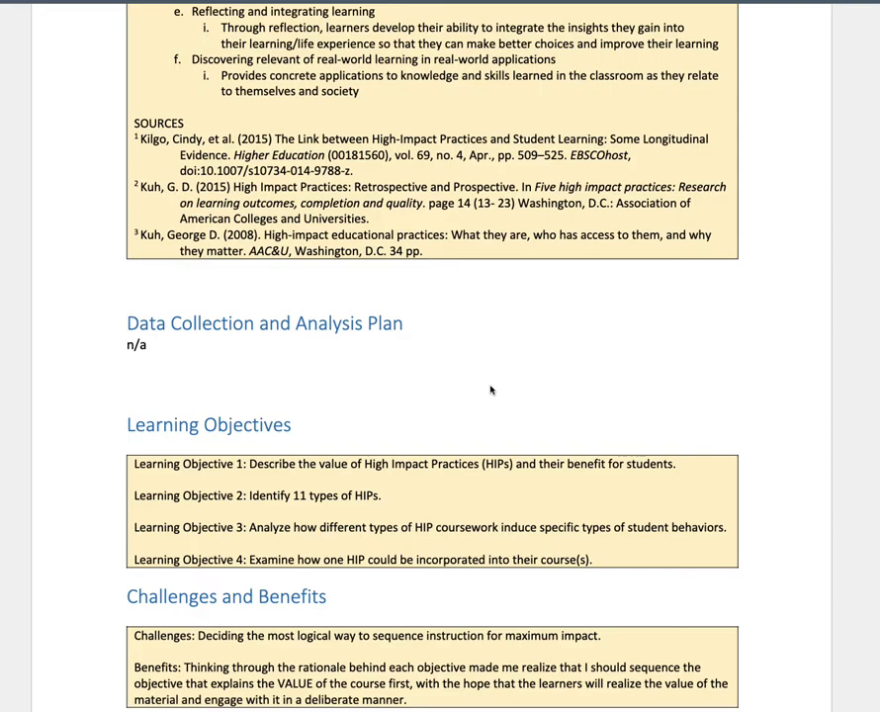
mouse_move(471, 242)
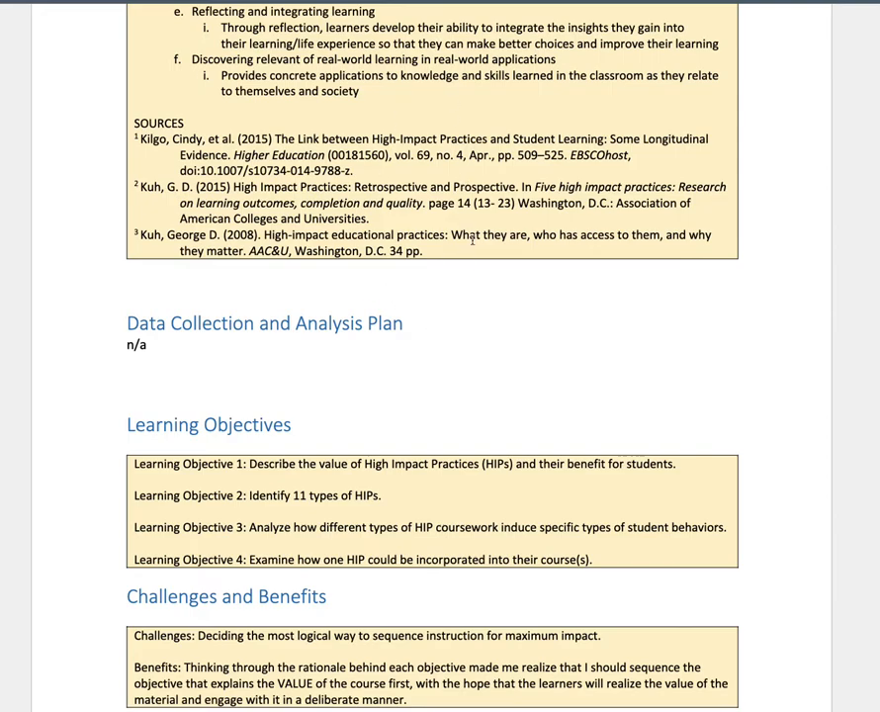
mouse_move(408, 572)
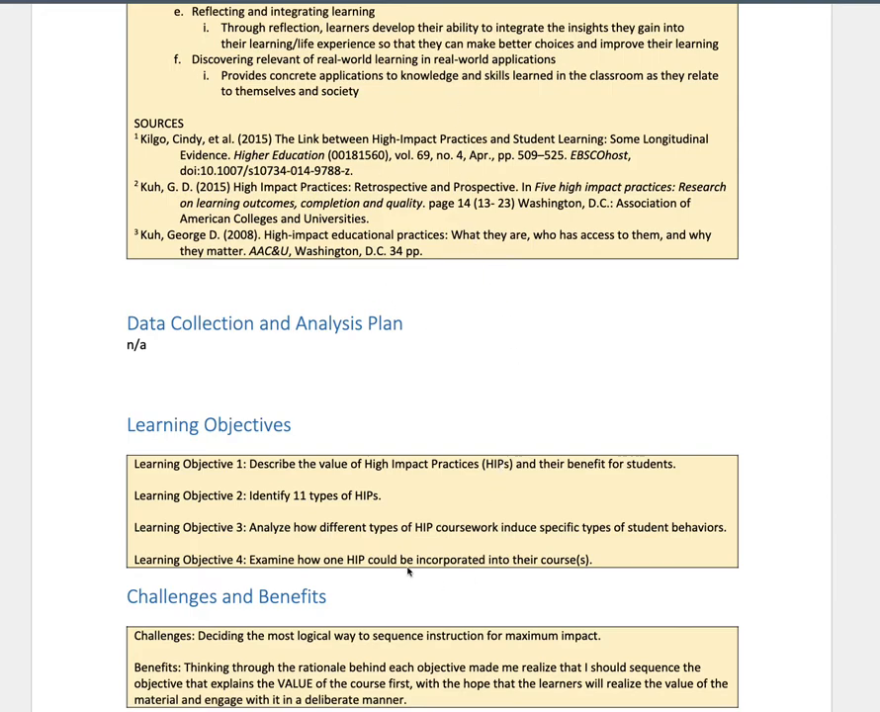
mouse_move(389, 556)
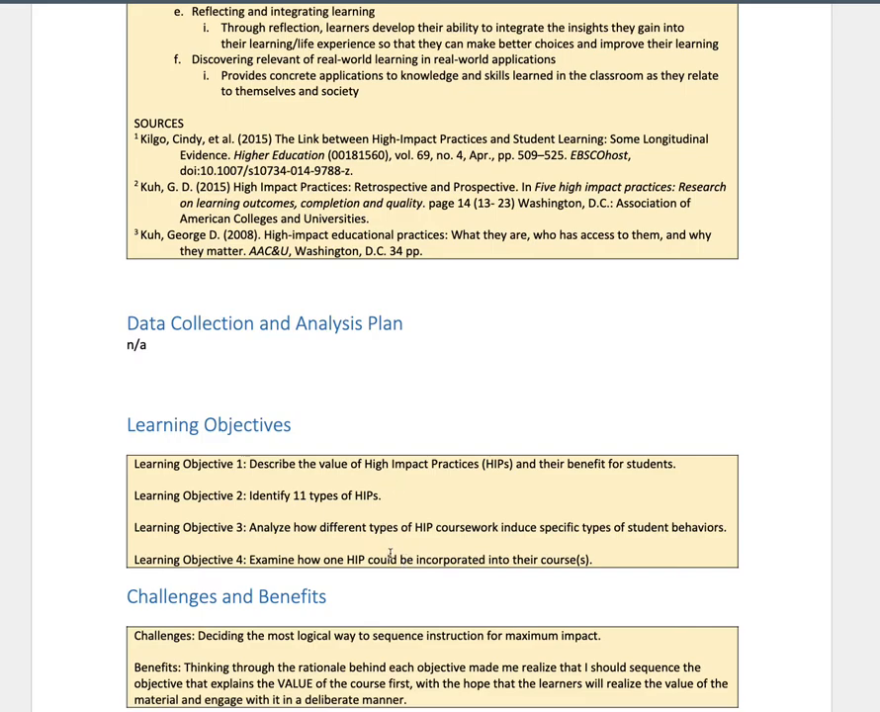
mouse_move(396, 551)
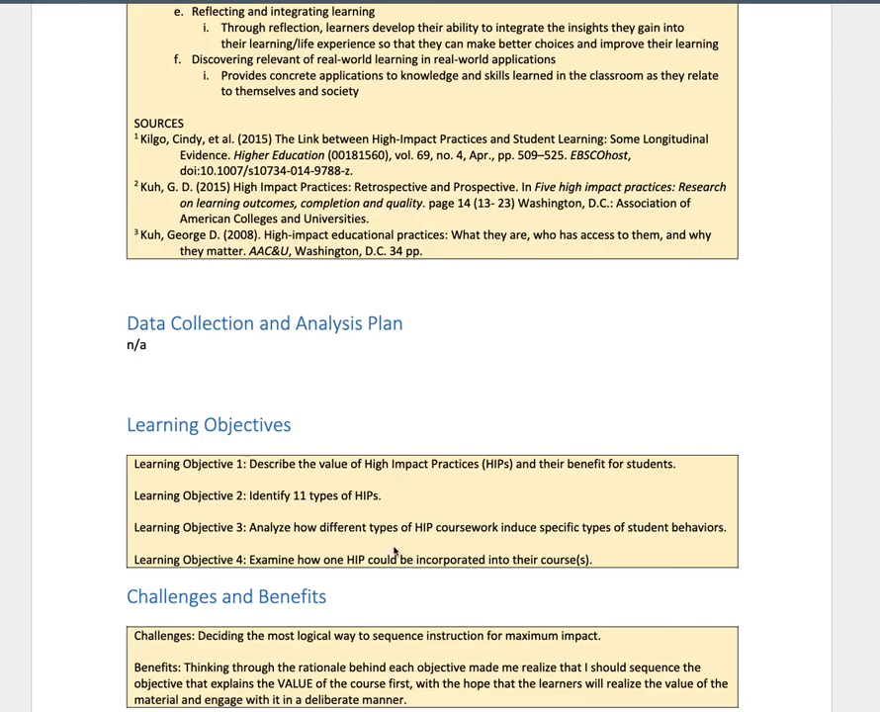
mouse_move(545, 391)
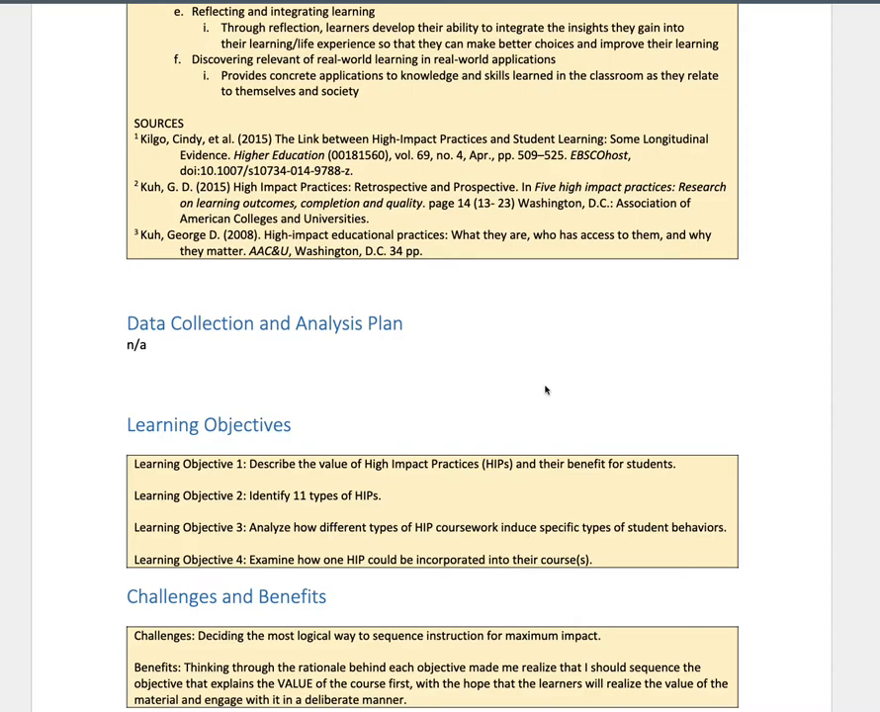
mouse_move(810, 551)
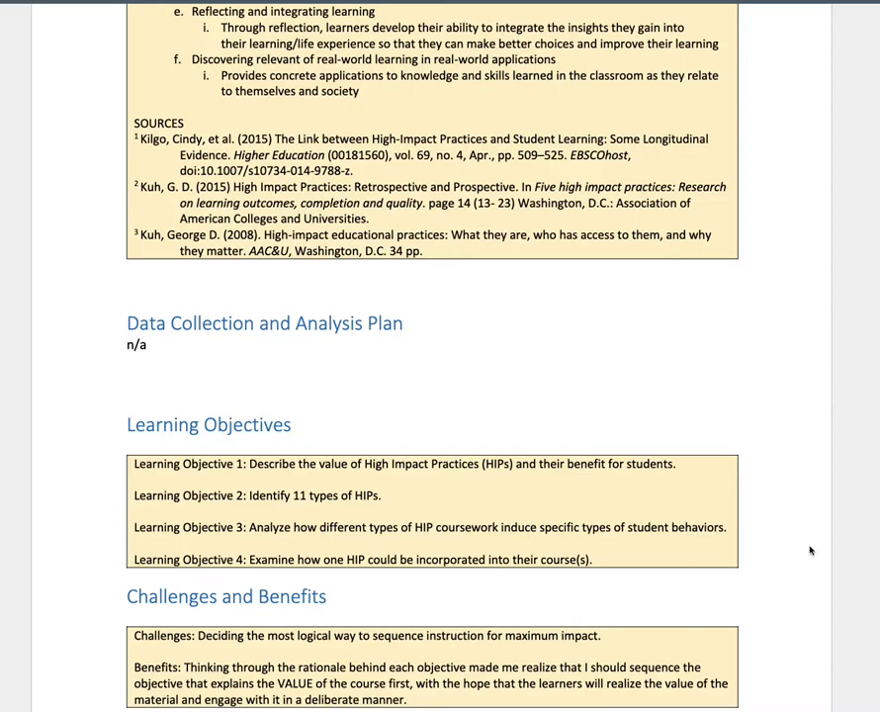